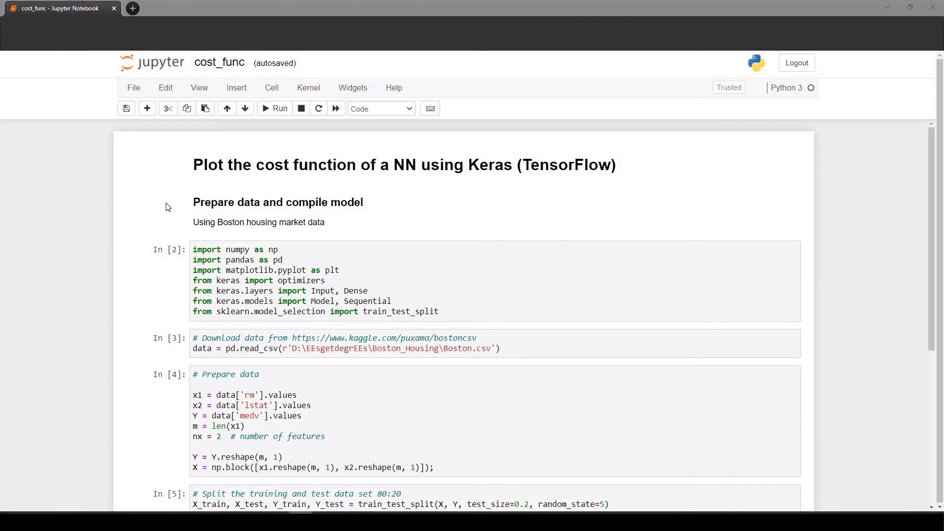
mouse_move(128, 342)
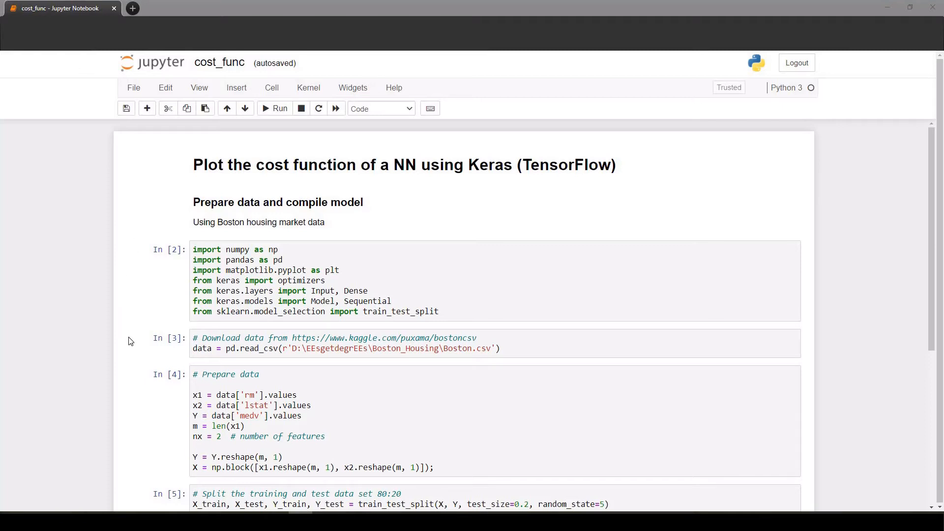
mouse_move(135, 339)
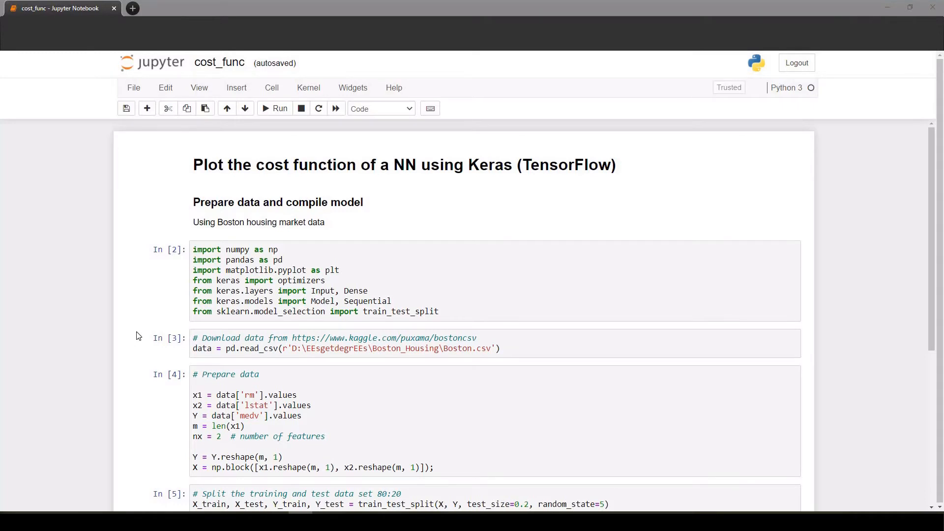
Write the '# Train (fit) model' cell with mfit = model.fit on X_train, Y_train and save
scroll("down", 3)
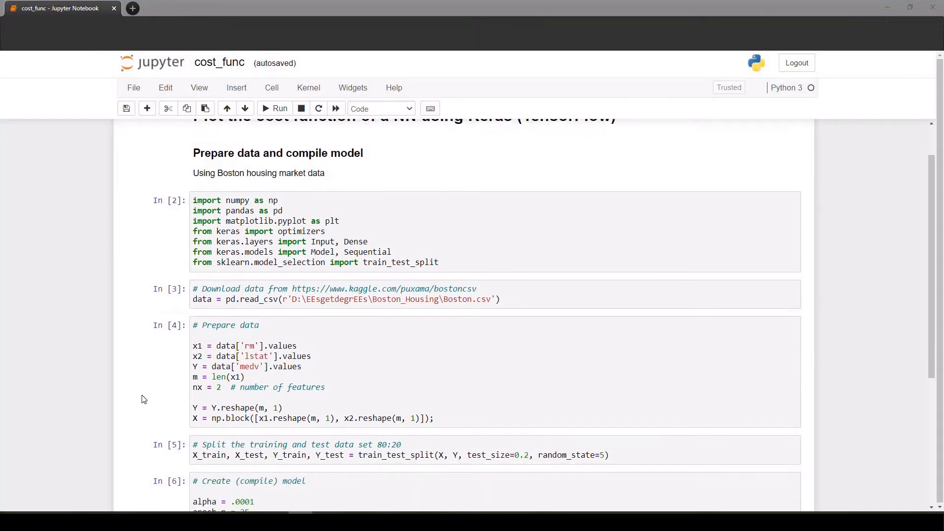
scroll("down", 3)
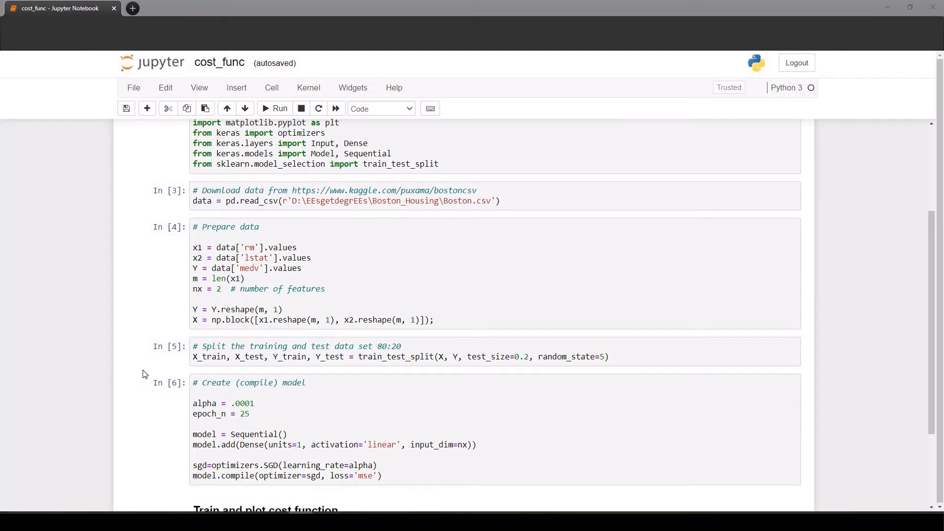
mouse_move(128, 443)
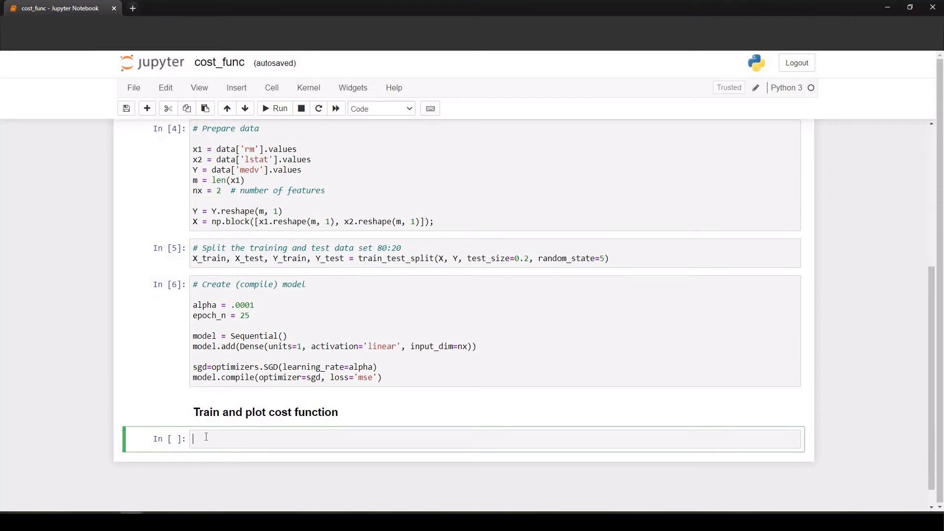
type("# Train (fit) model")
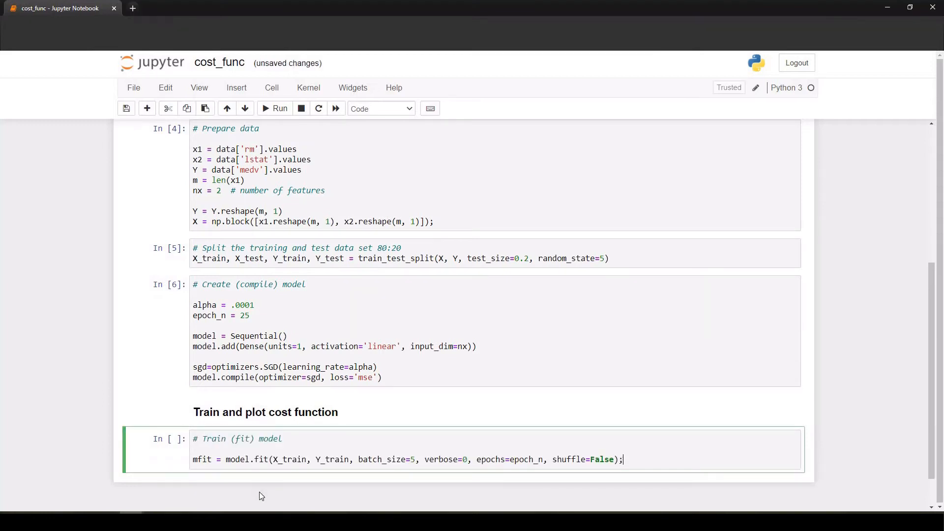
mouse_move(183, 463)
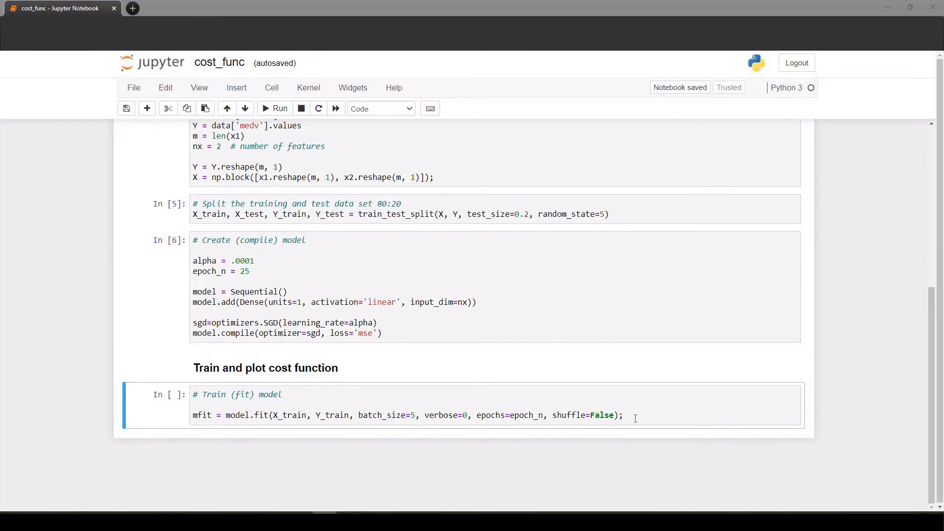
Insert a cell below that plots mfit.history['loss'] as J with title, labels and printed final value
left_click(236, 88)
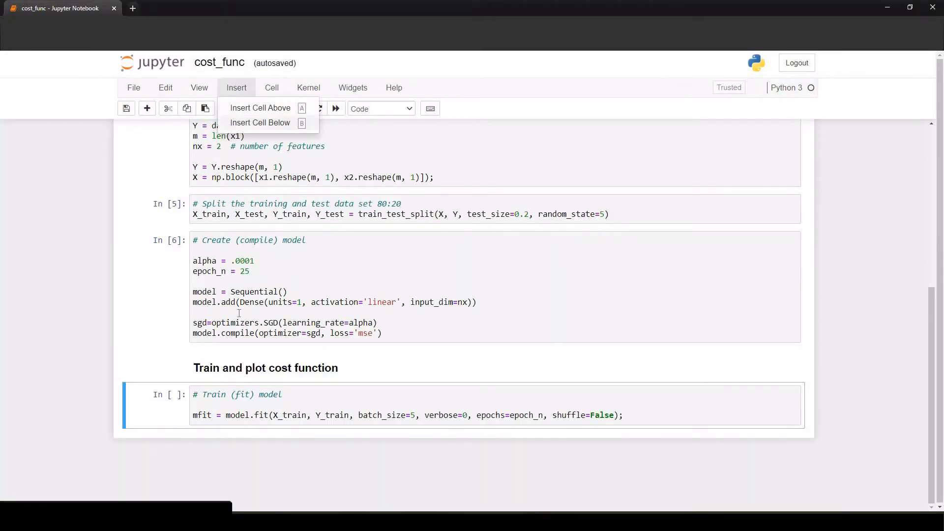
left_click(260, 122)
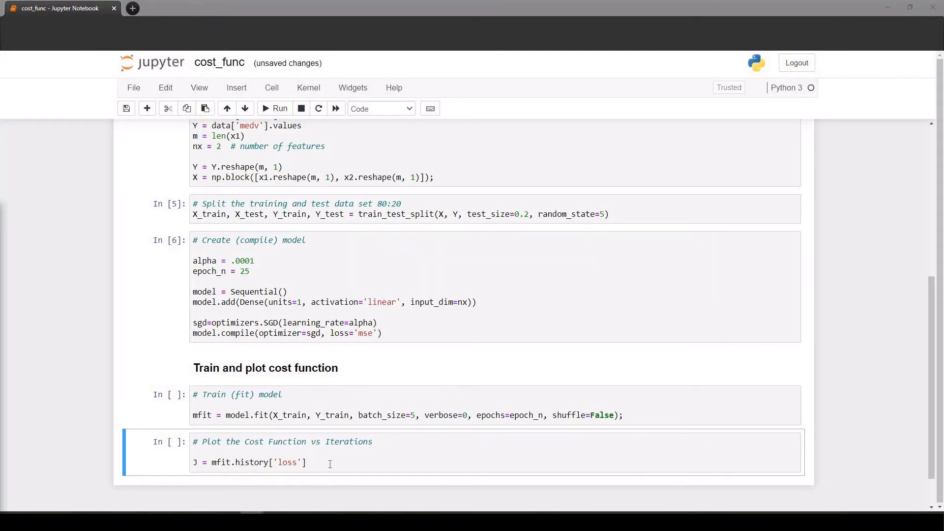
left_click(332, 463)
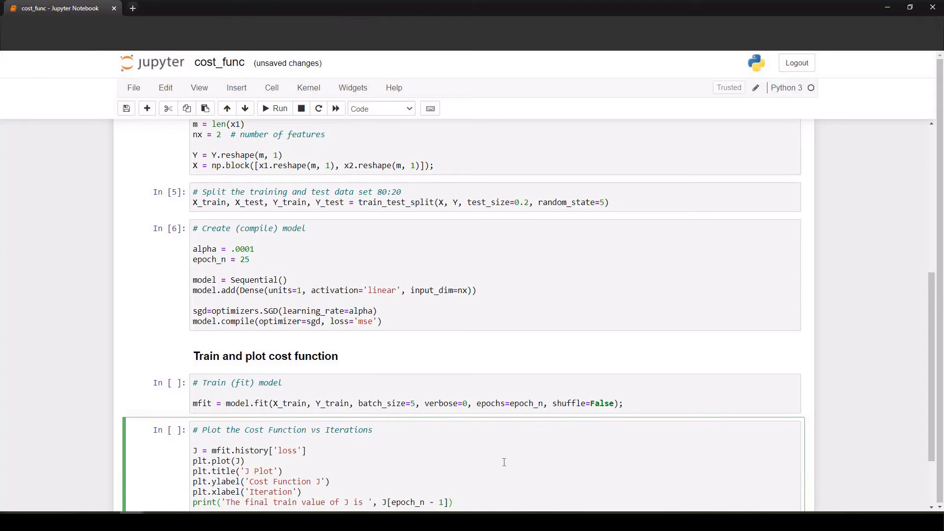
scroll("down", 3)
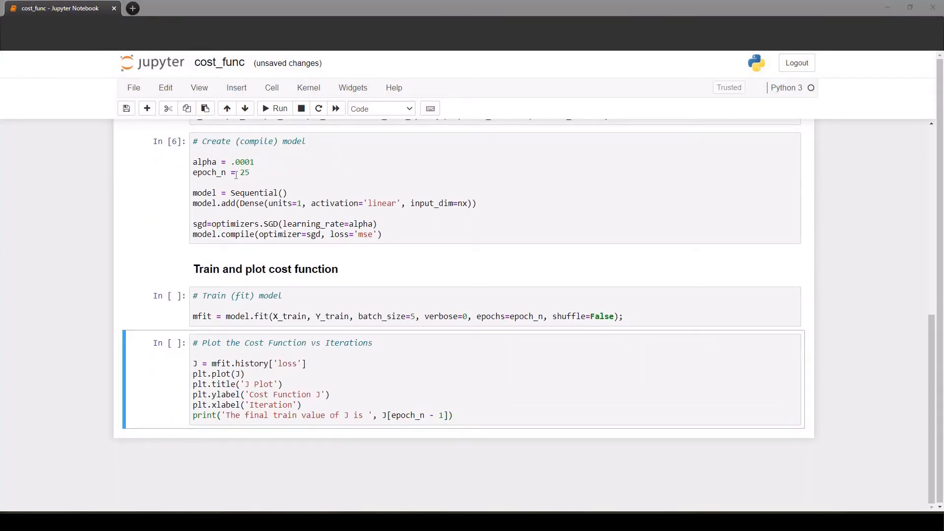
Run the training and plotting cells, showing the J curve and a final train J near 31.98
left_click(274, 109)
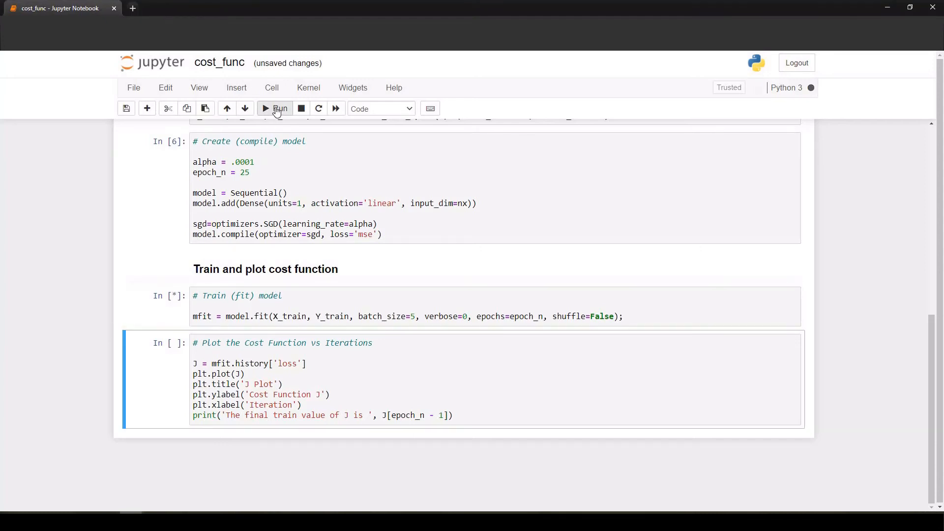
left_click(274, 108)
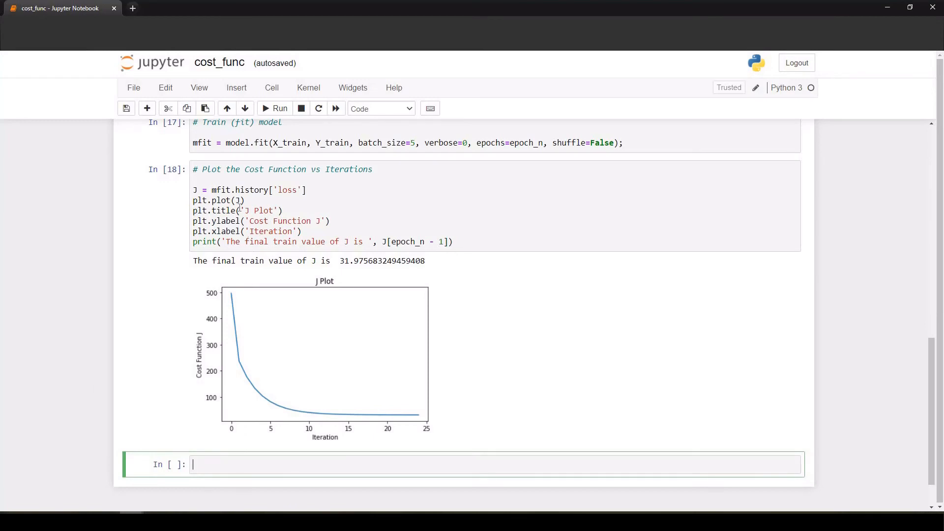
Change the plot to J[2:-1] and rerun so the curve starts near 180 instead of 500
left_click(241, 230)
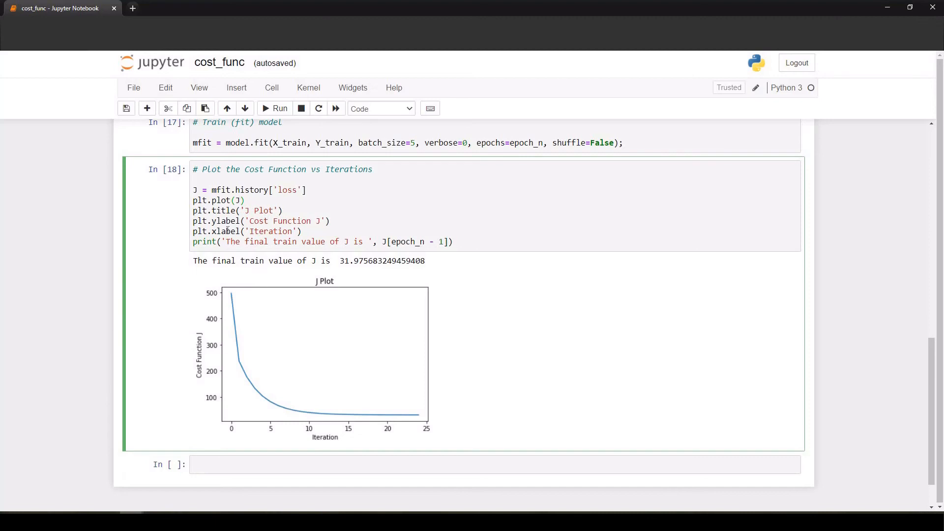
type("[2:-1]")
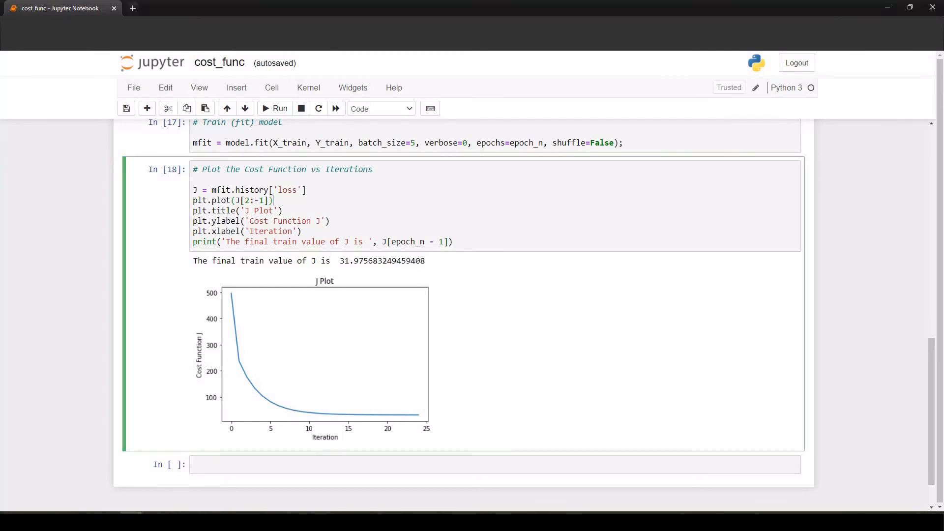
left_click(278, 108)
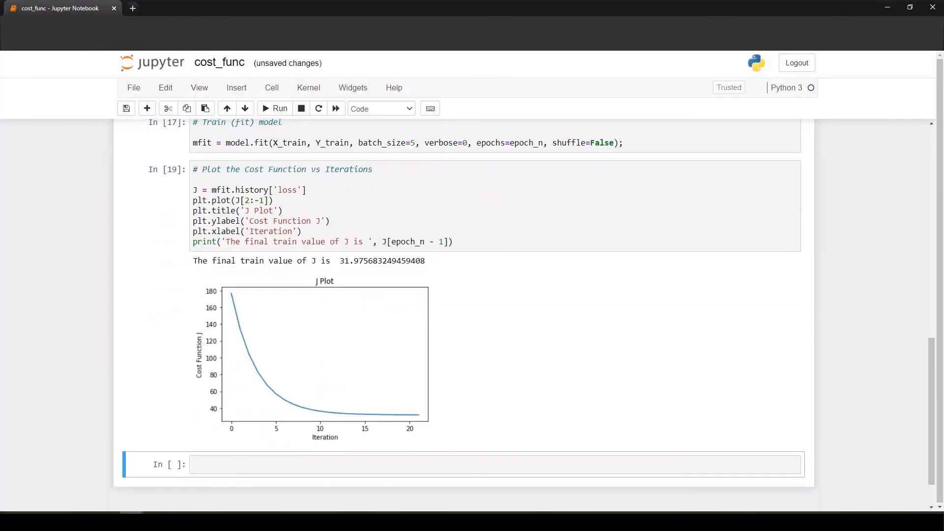